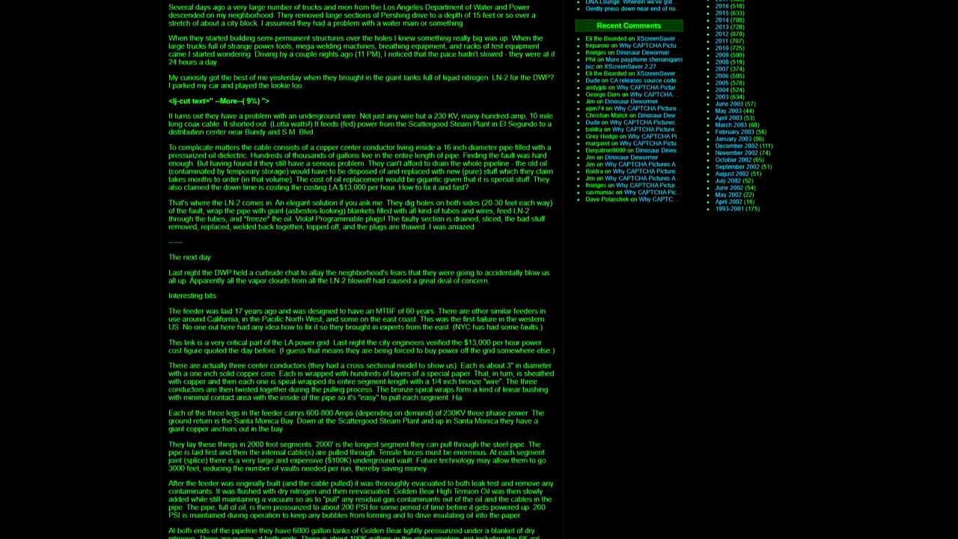
scroll("down", 3)
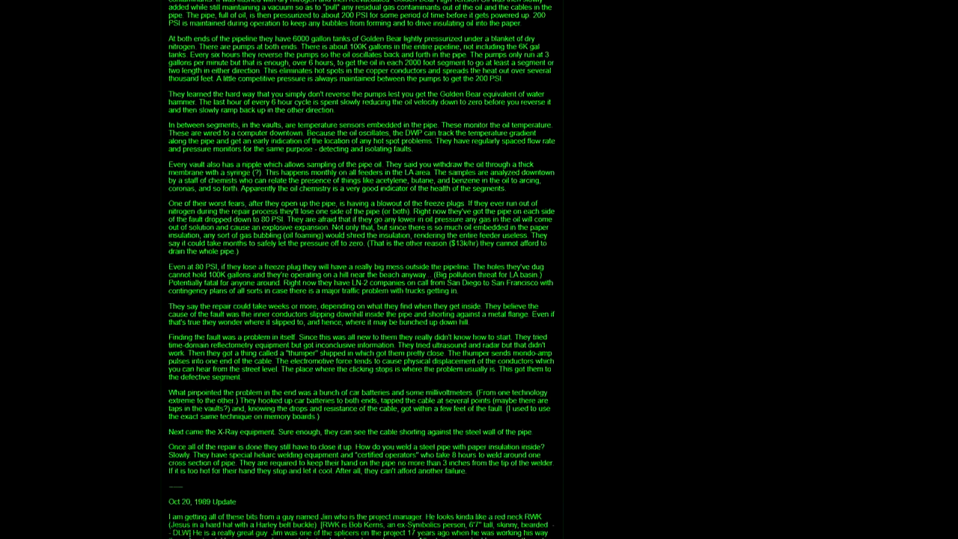
scroll("down", 3)
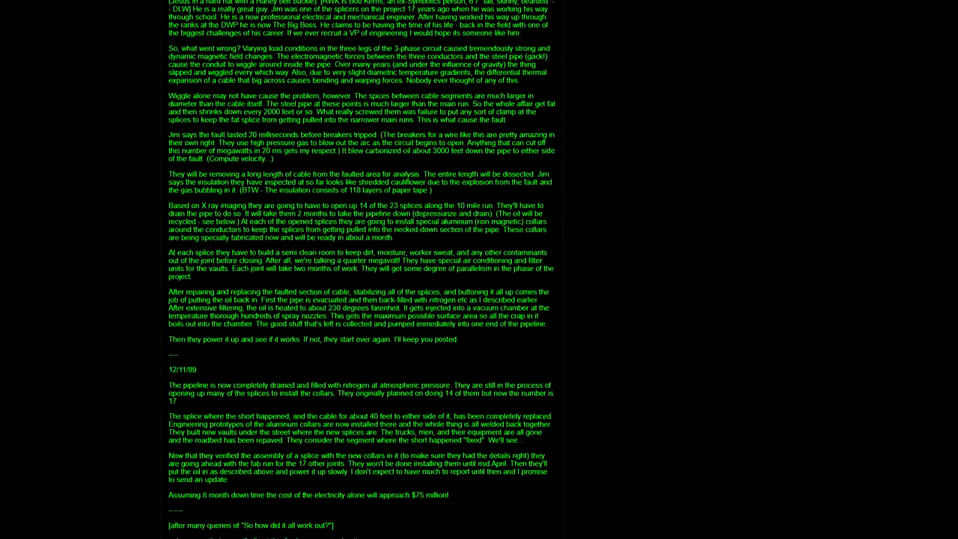